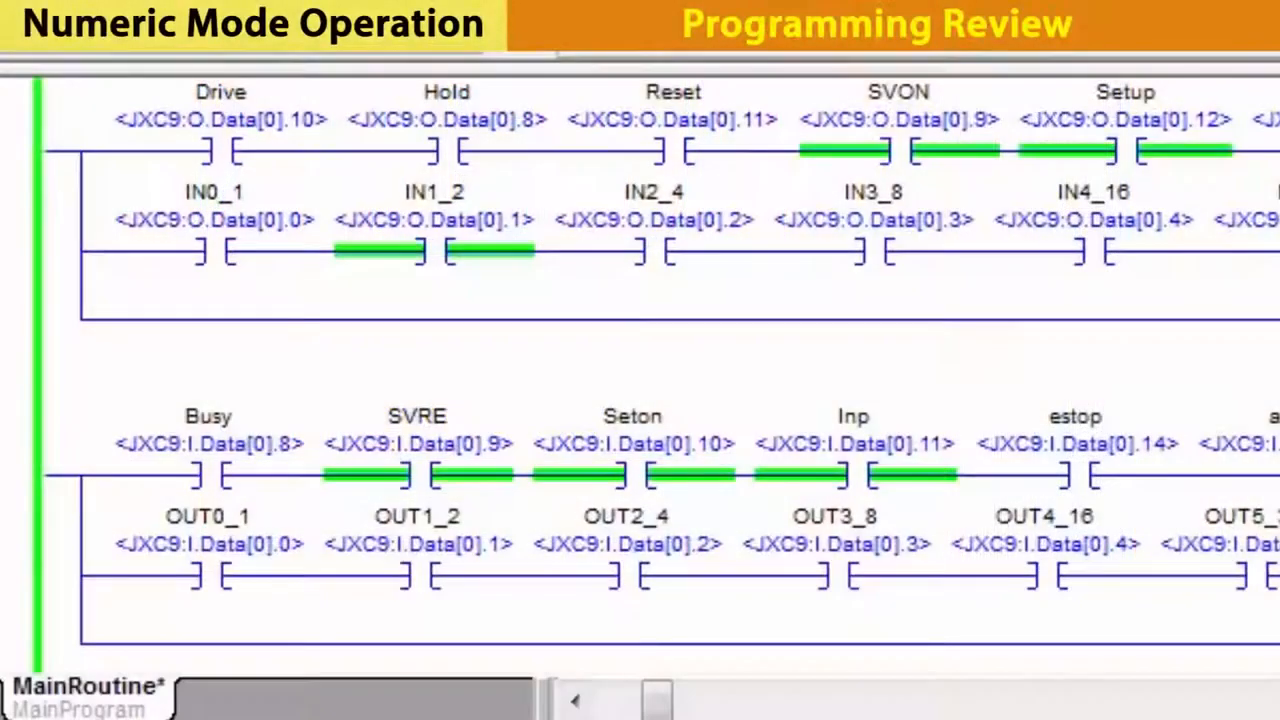
Scroll the MainRoutine ladder down to the Num_Data_Read and permission-bit rung.
scroll(down, 3)
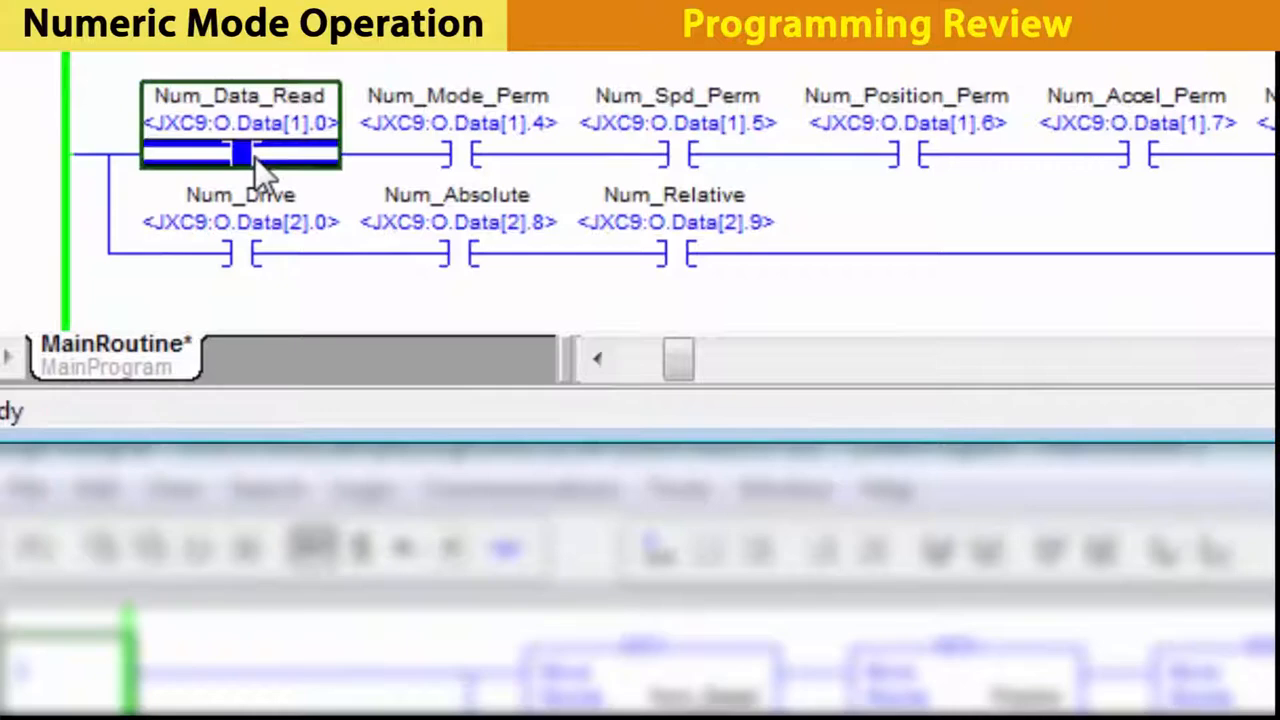
Toggle on Num_Data_Read, Num_Mode_Perm, Num_Spd_Perm and Num_Position_Perm bits in order.
right_click(245, 155)
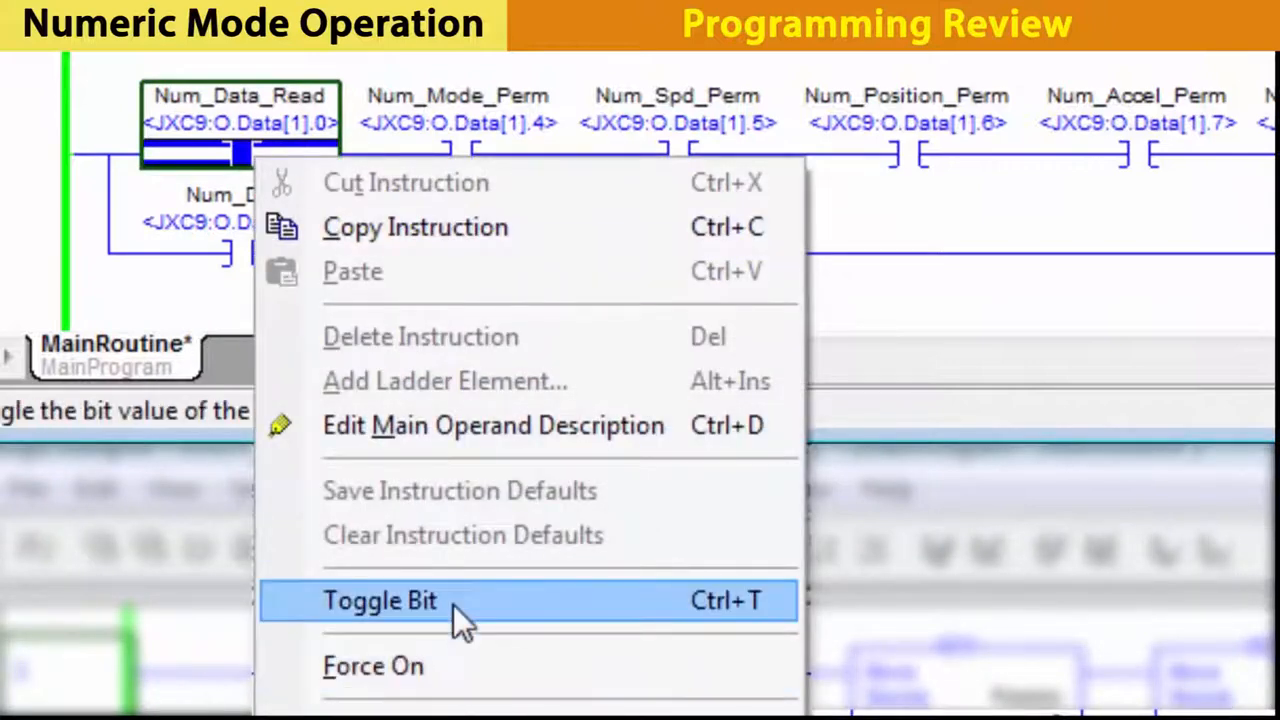
click(379, 600)
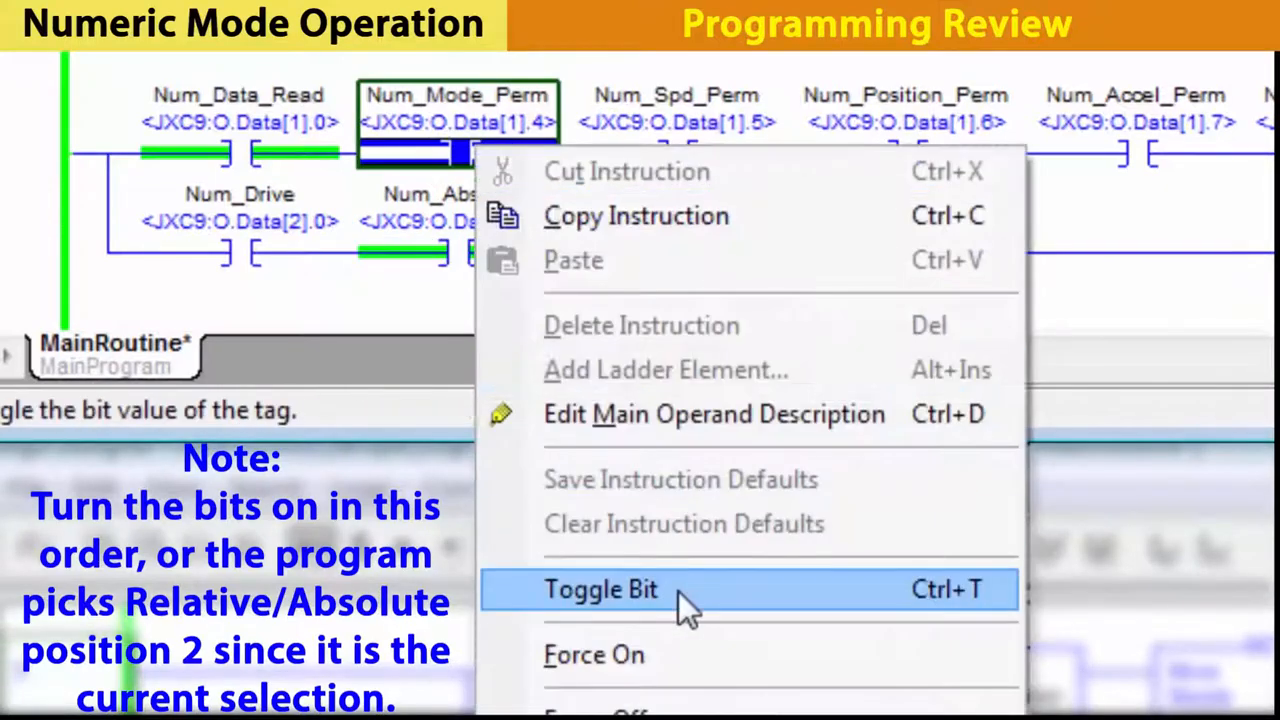
click(600, 589)
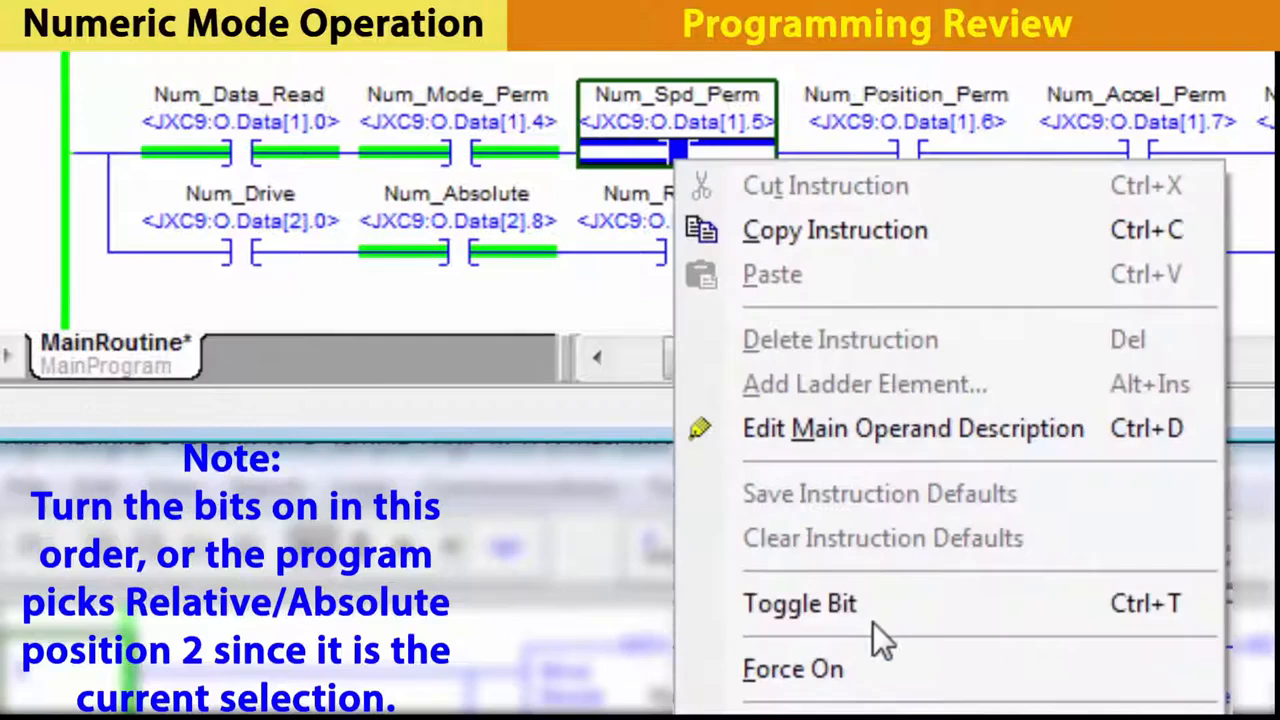
click(799, 603)
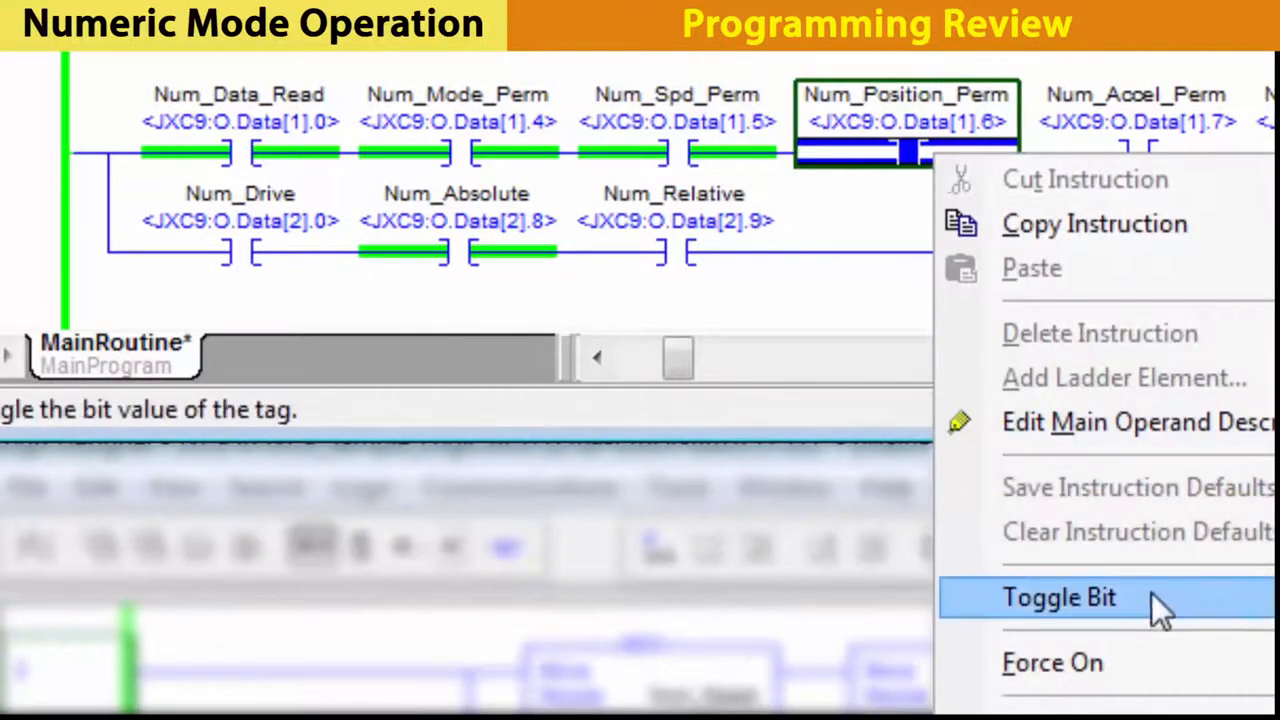
click(1059, 597)
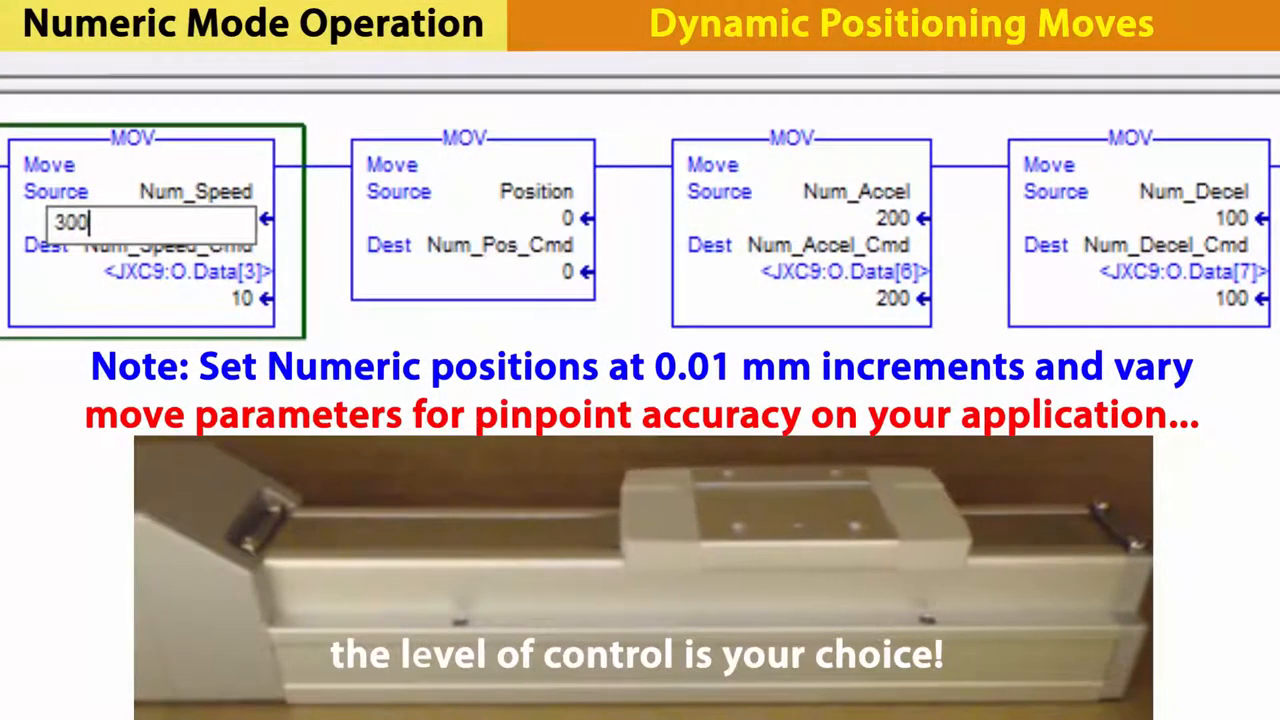
Confirm 300 as the Num_Speed source value in the first MOV.
key(Enter)
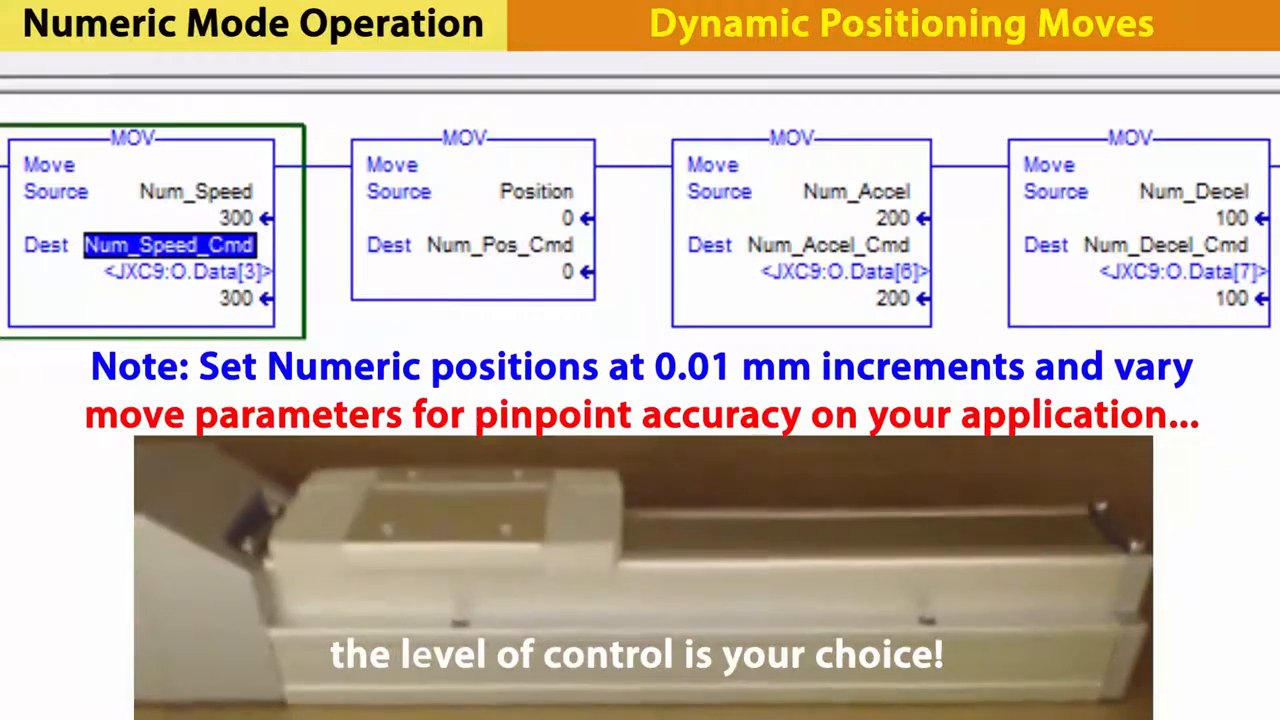